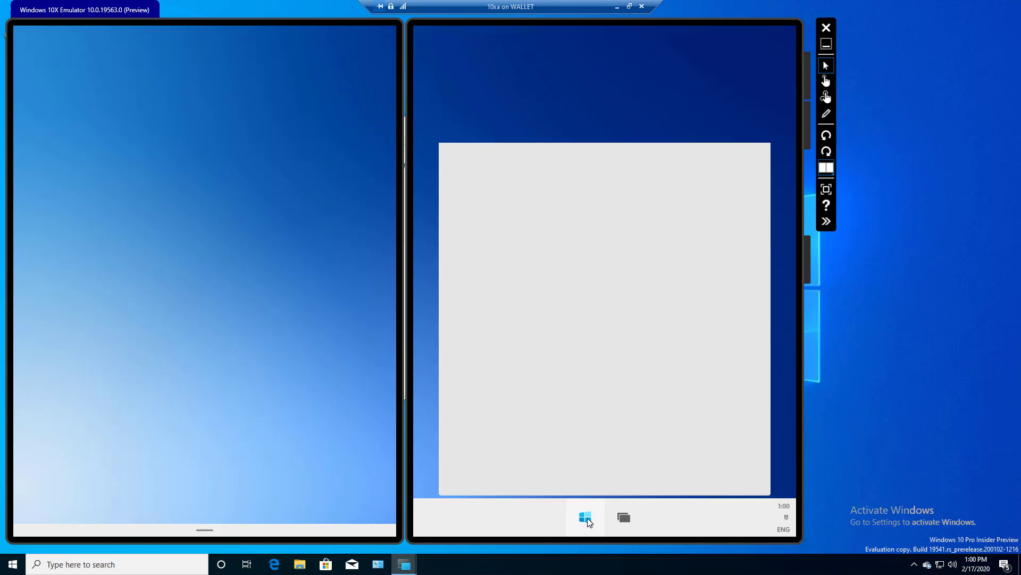
Enter 'Office' as the VPN connection name.
click(584, 516)
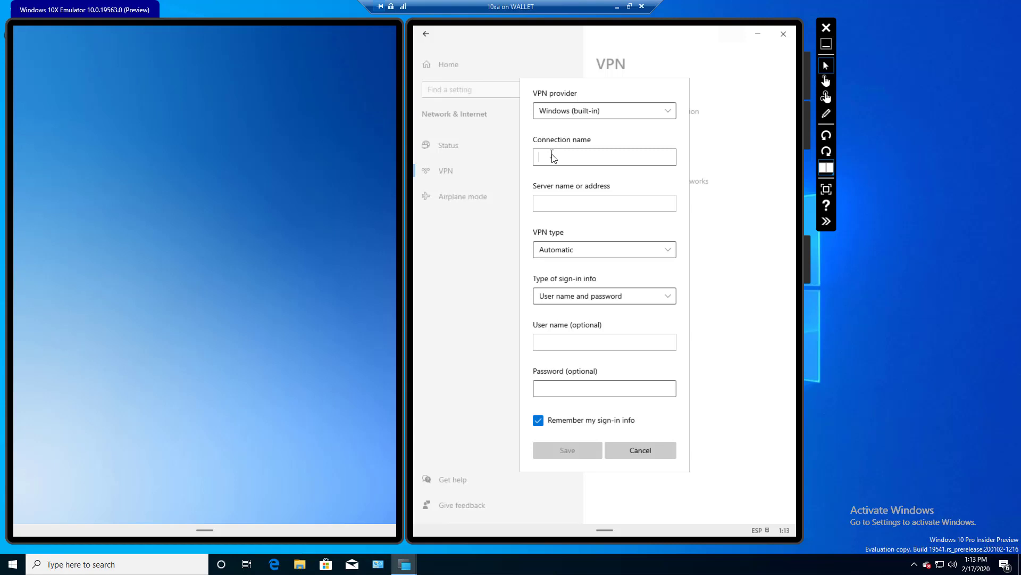
text(Office)
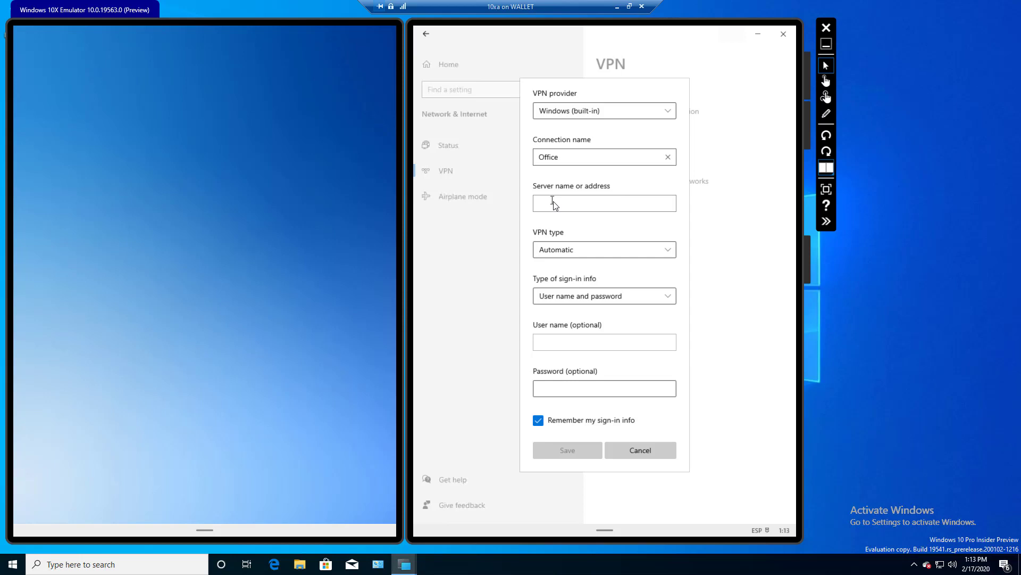
Enter vpn.widget.org as the VPN server name or address.
click(603, 203)
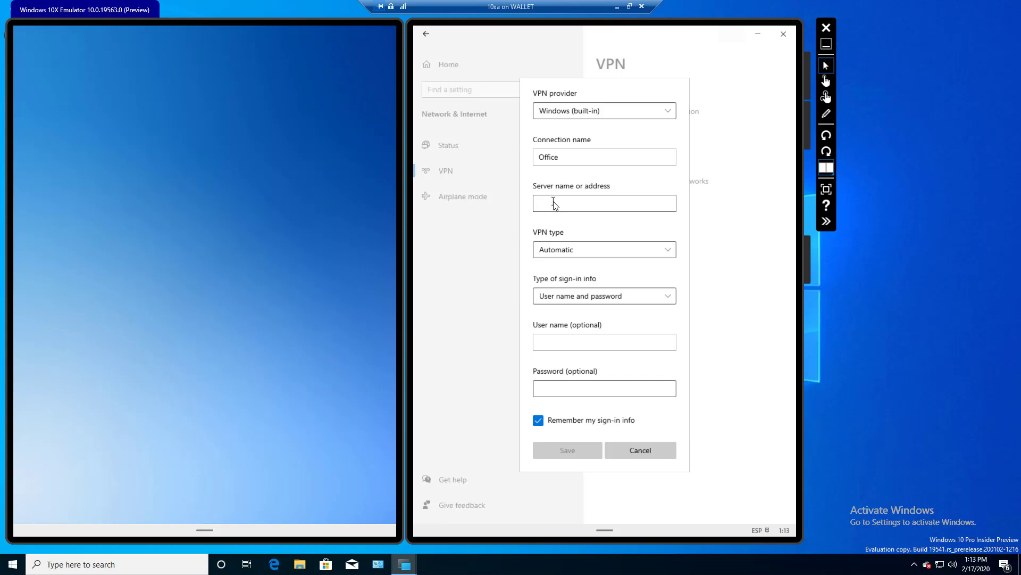
text(vpn.widget.org)
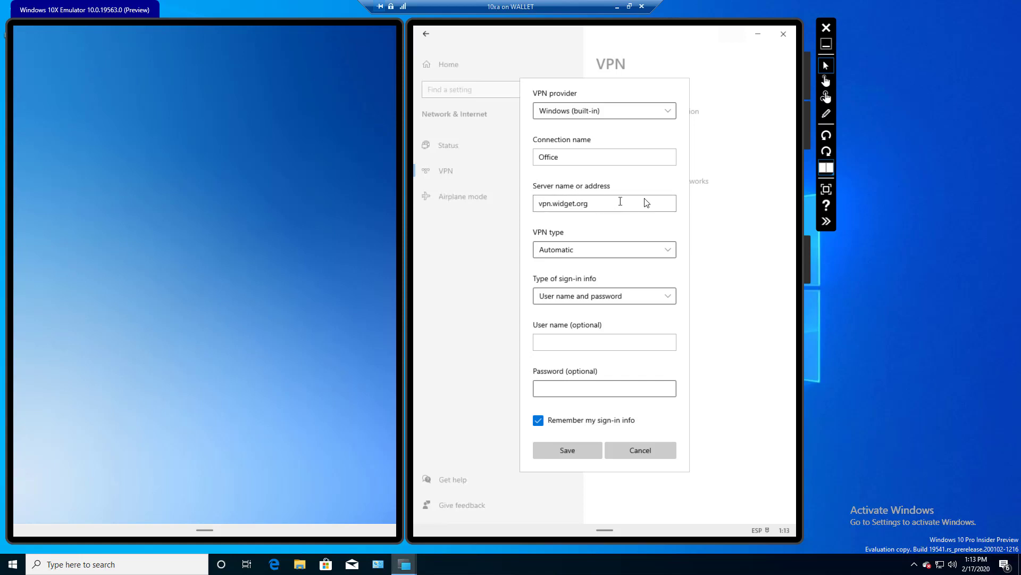
mouse_move(648, 200)
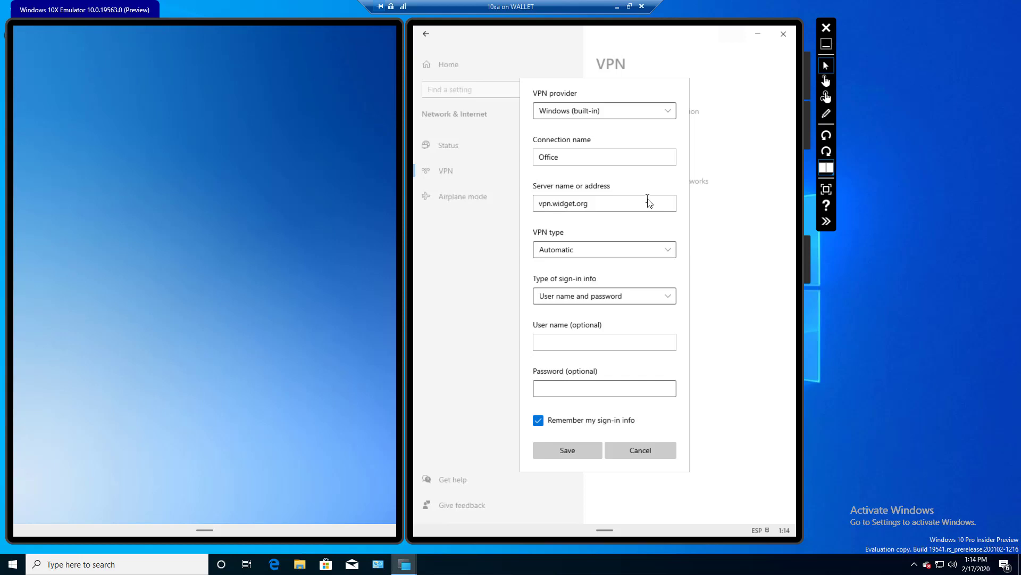
mouse_move(639, 255)
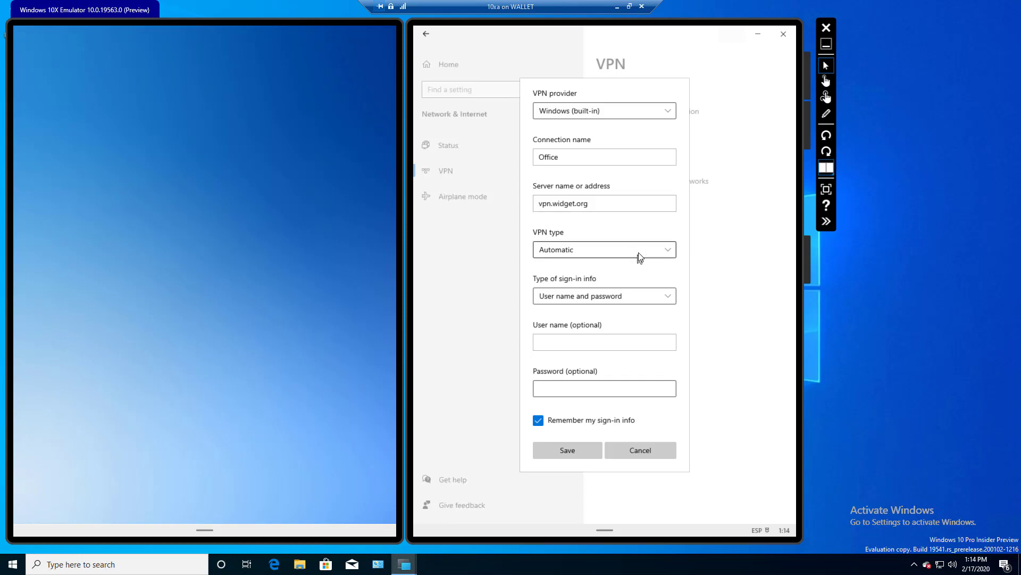
click(603, 249)
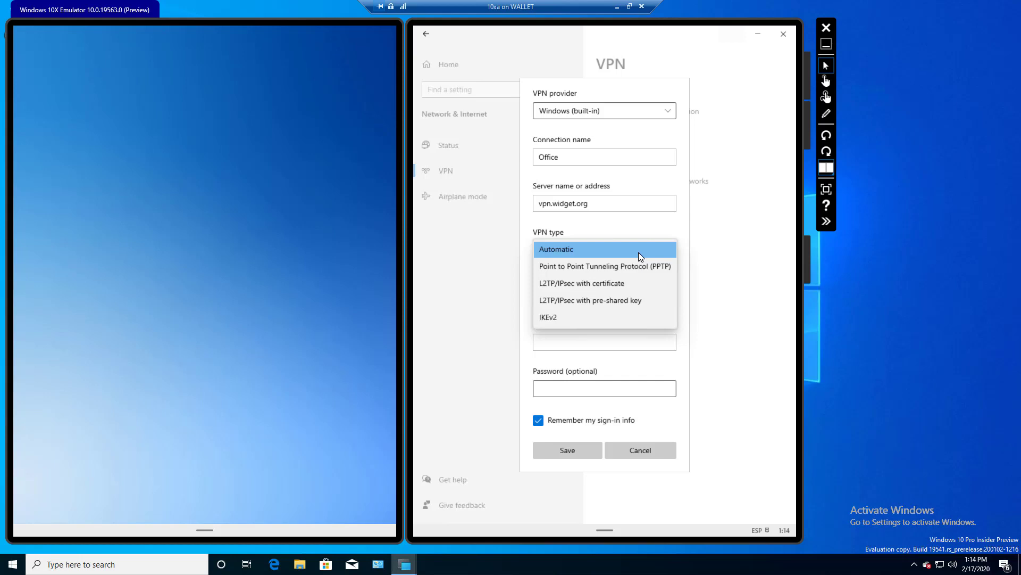
mouse_move(658, 226)
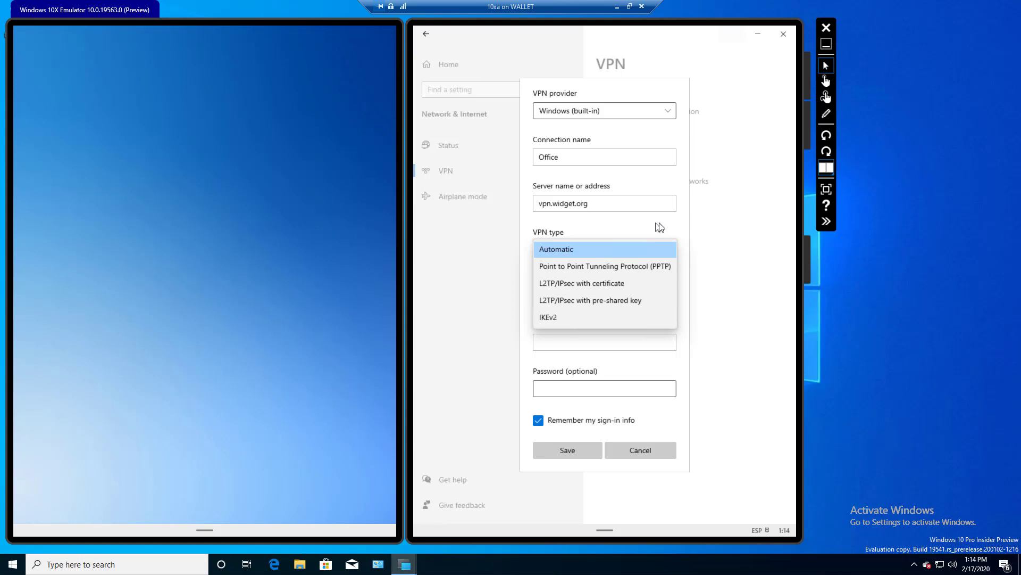
click(556, 249)
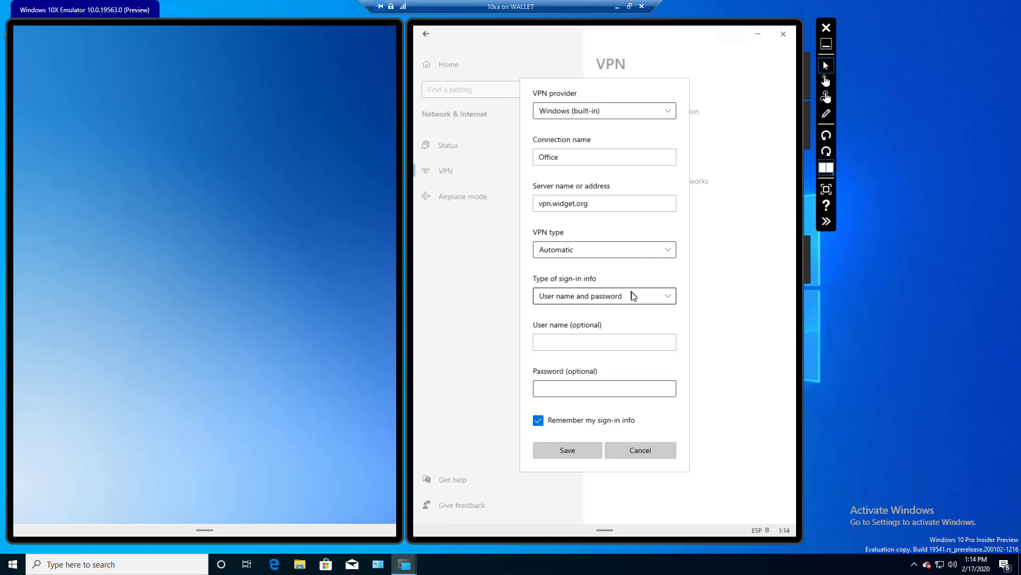
click(603, 296)
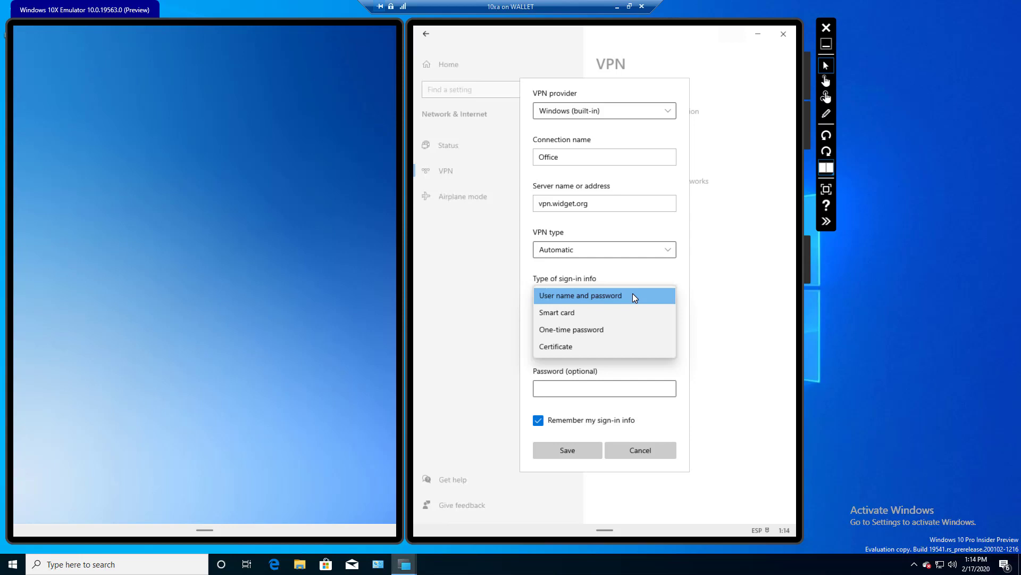
mouse_move(629, 312)
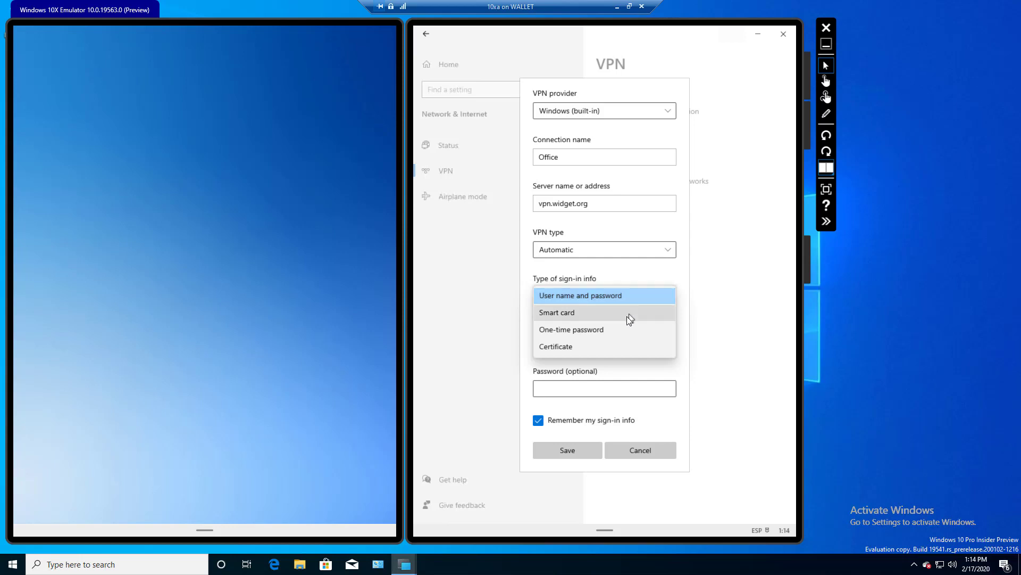
mouse_move(629, 331)
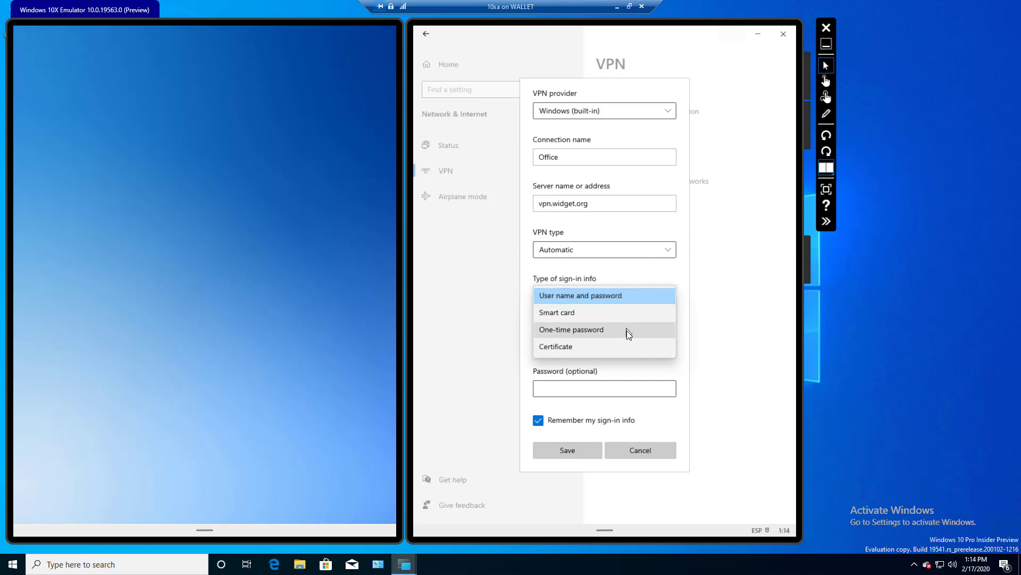
click(580, 295)
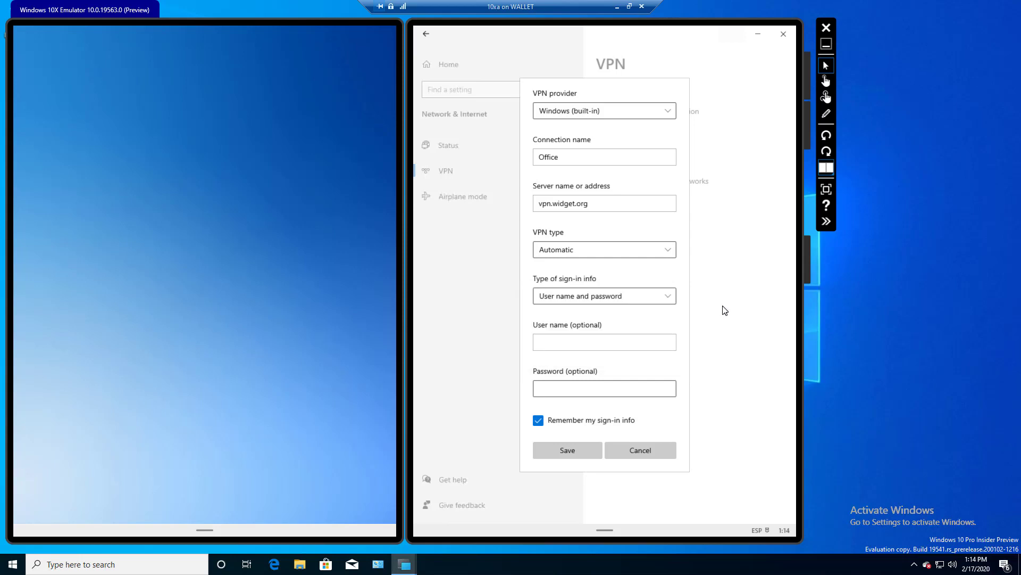
Fill in user name administrator and a password, then save the Office connection.
text(administrator)
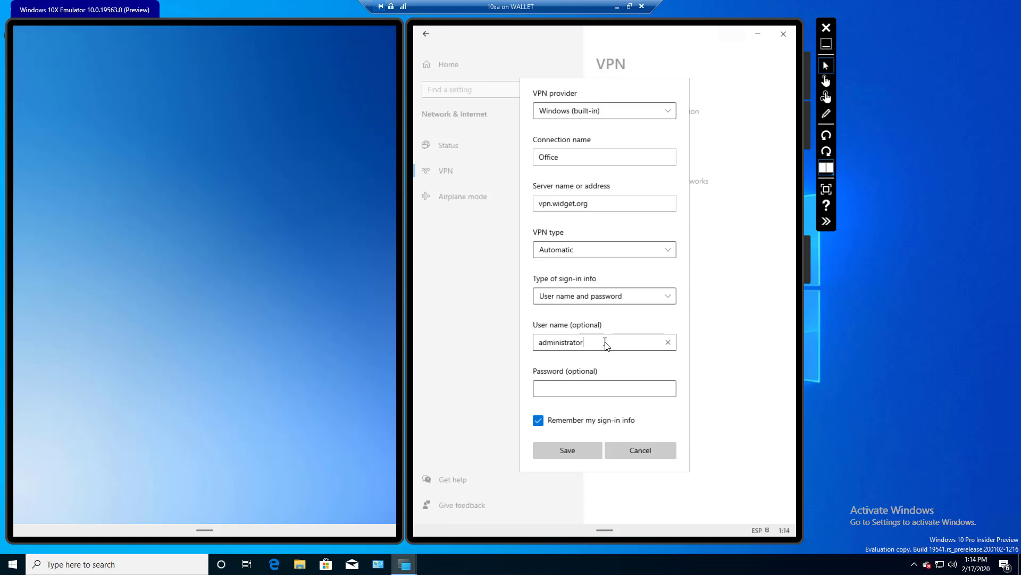
click(603, 388)
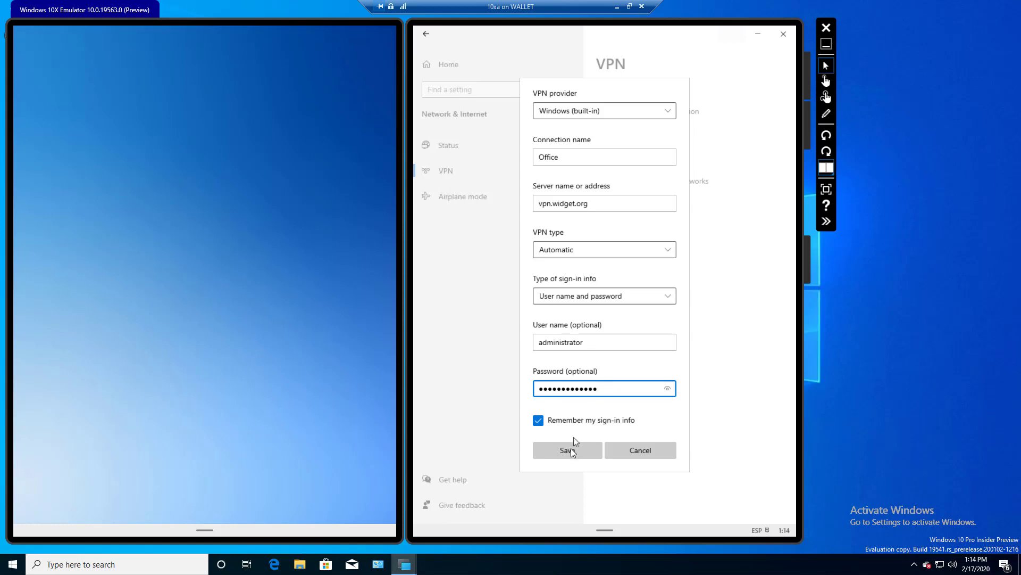
click(566, 449)
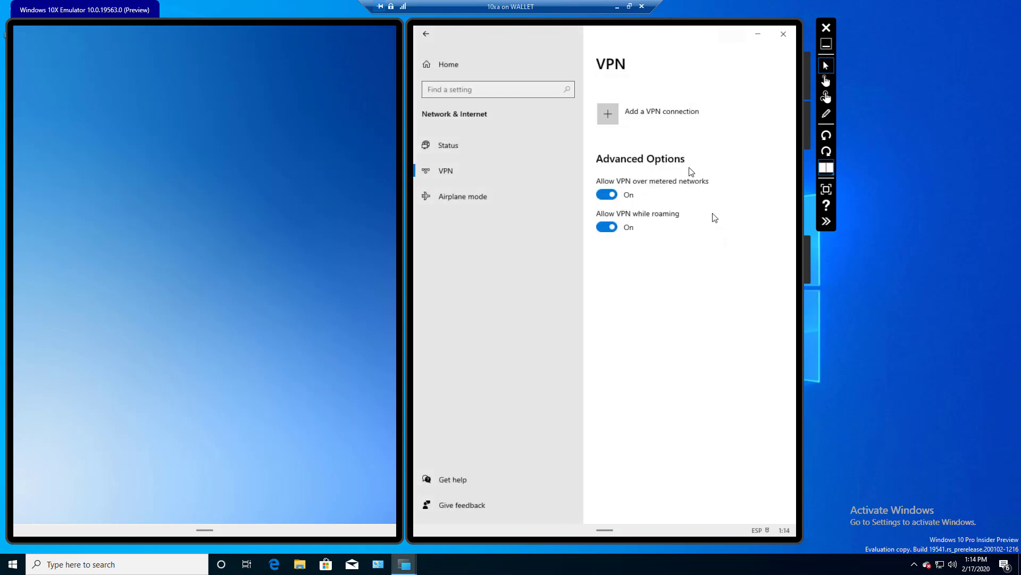
mouse_move(682, 143)
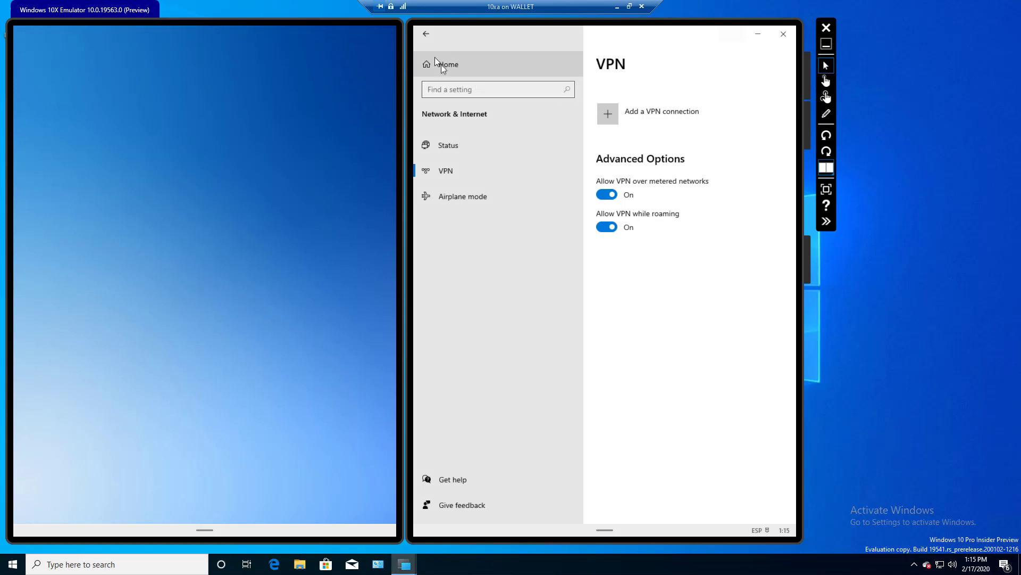
Go via Status back to the VPN page and select Office to show Connect, Properties, Remove.
click(447, 64)
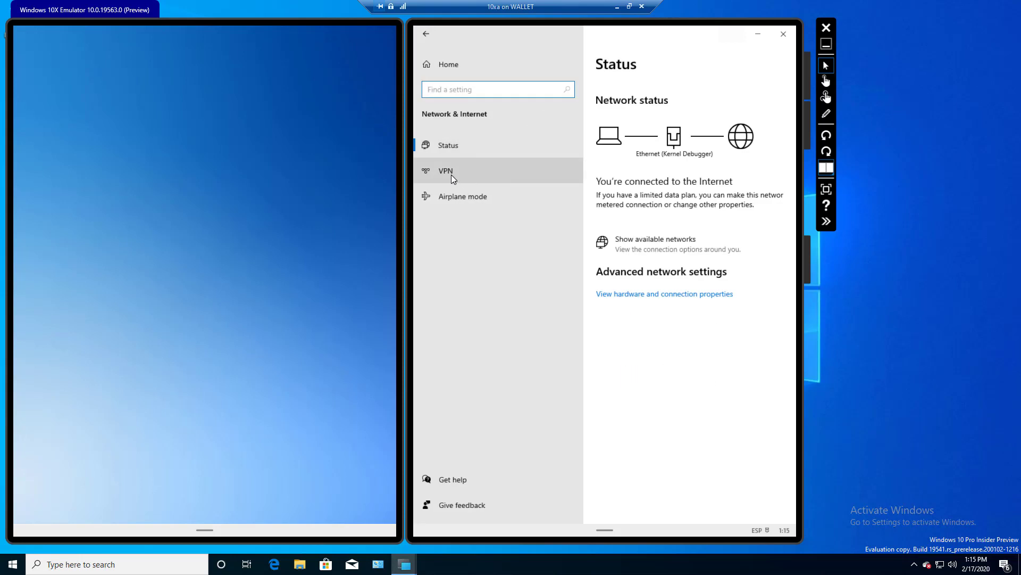
click(447, 170)
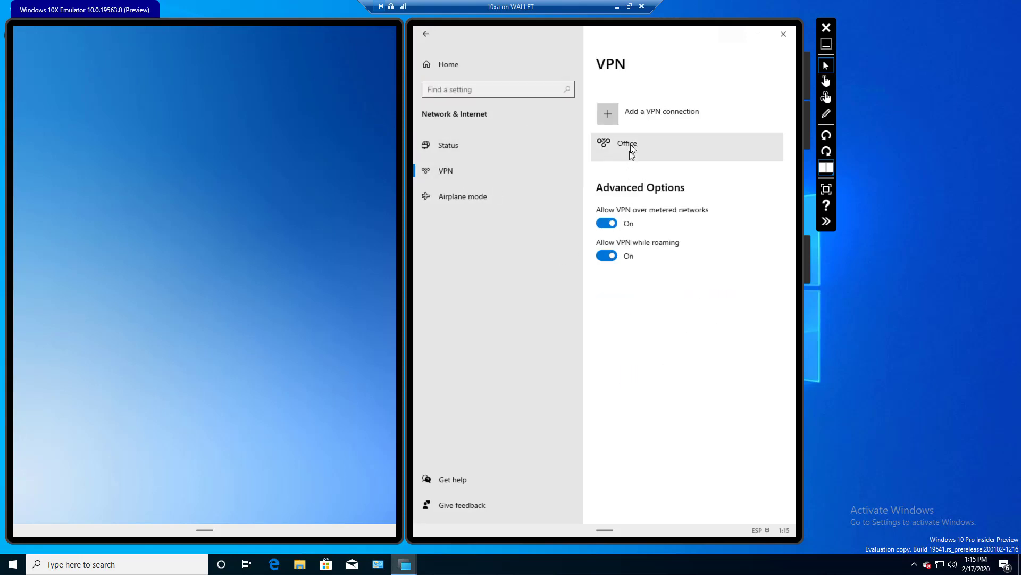
click(651, 147)
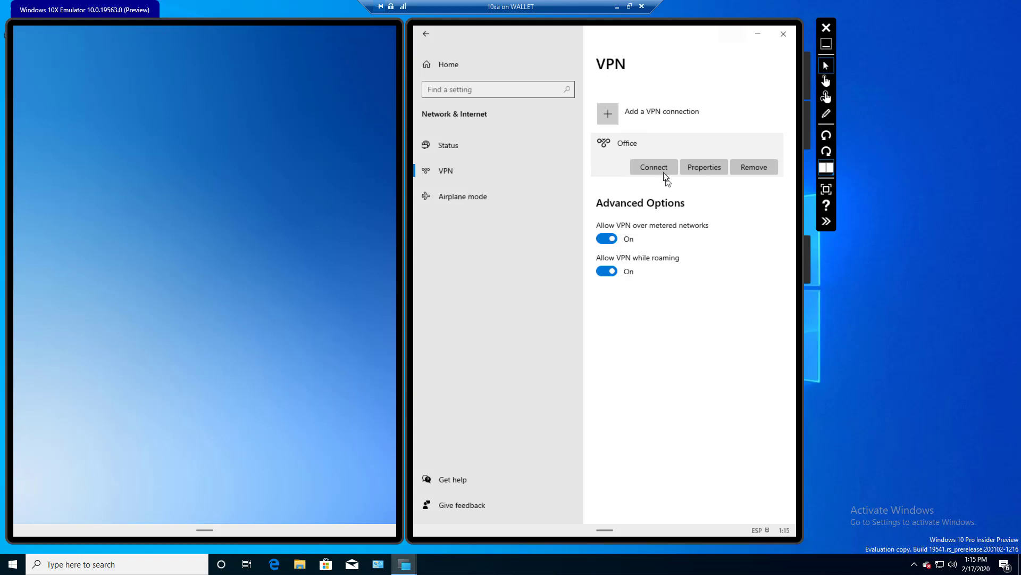